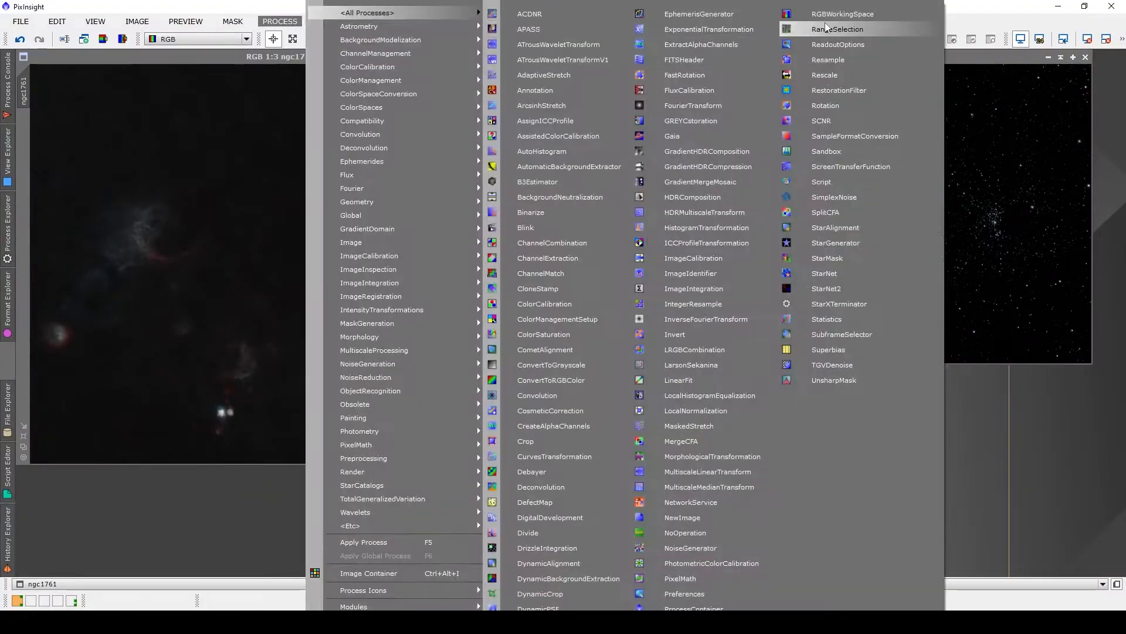
- Open the RangeSelection process and reset all its parameters to defaults
left_click(836, 29)
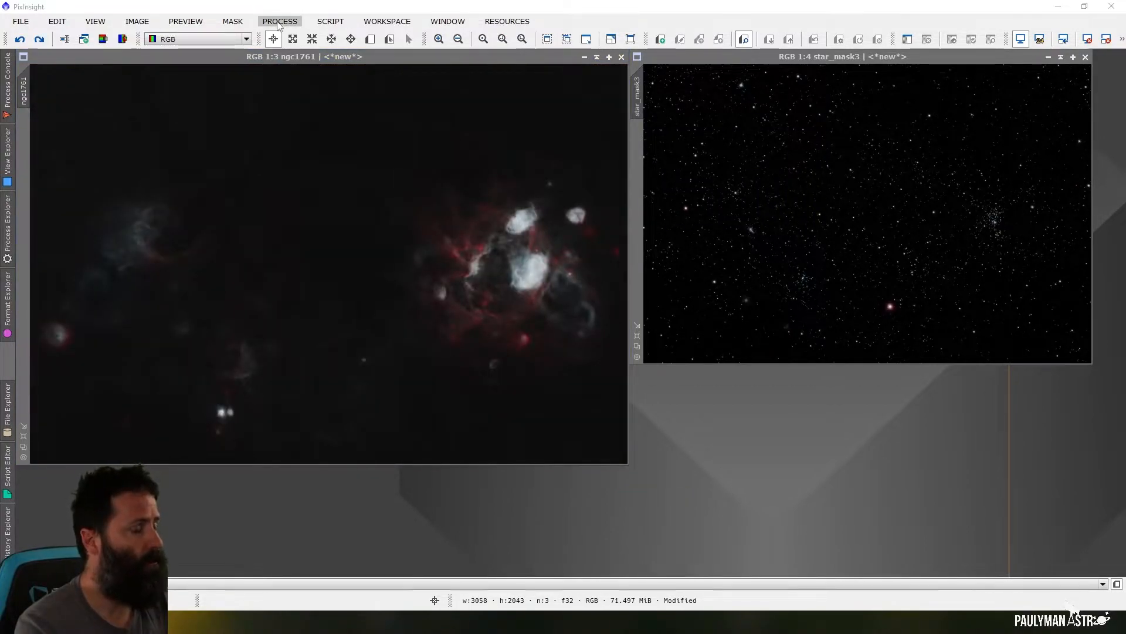
left_click(279, 21)
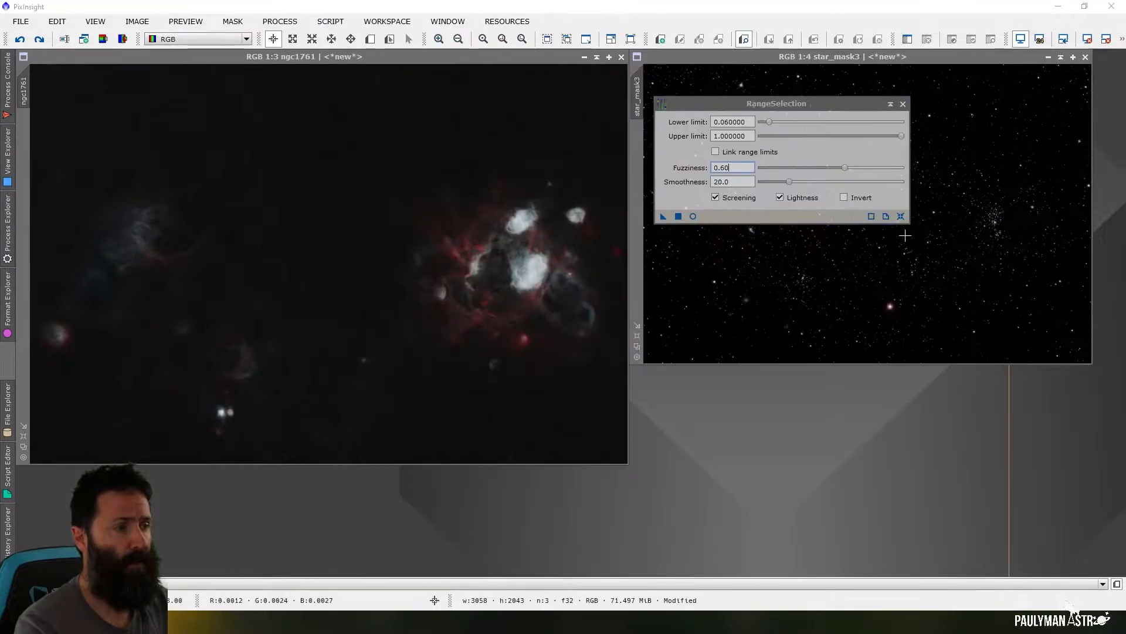
left_click(900, 217)
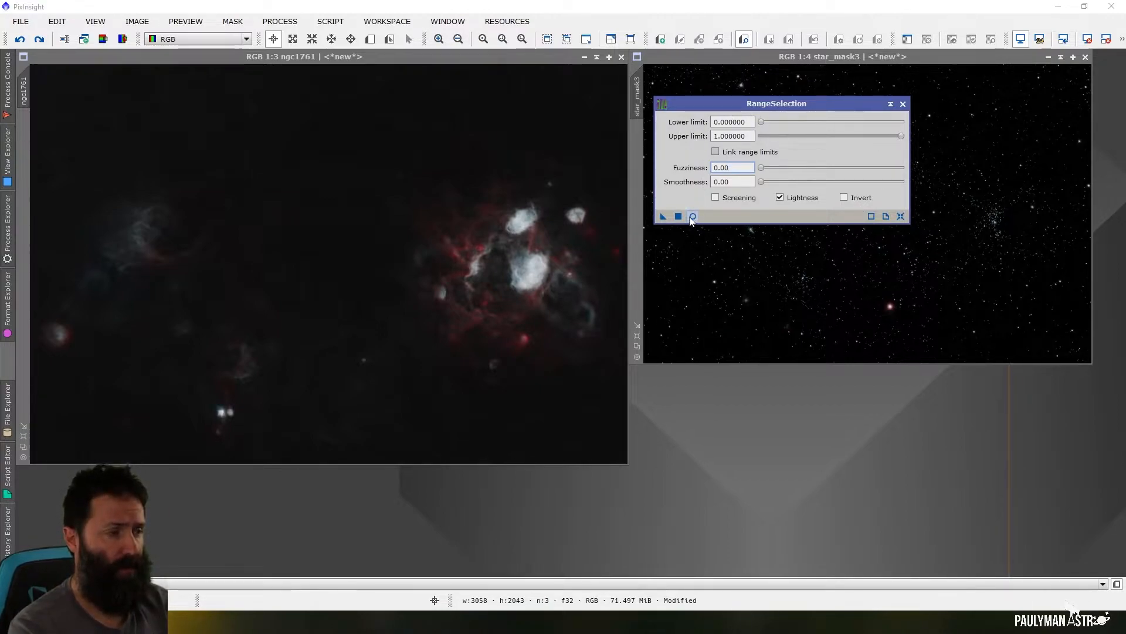
- Turn on Real-Time Preview and set lower limit 0.08 and upper limit 0.67
left_click(691, 216)
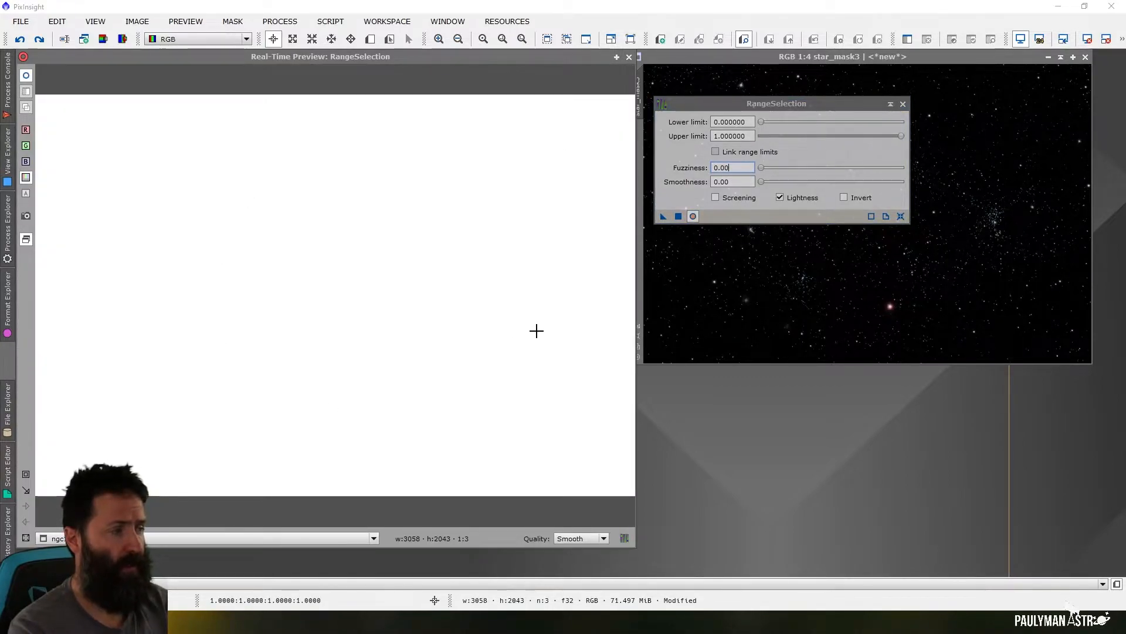
mouse_move(556, 363)
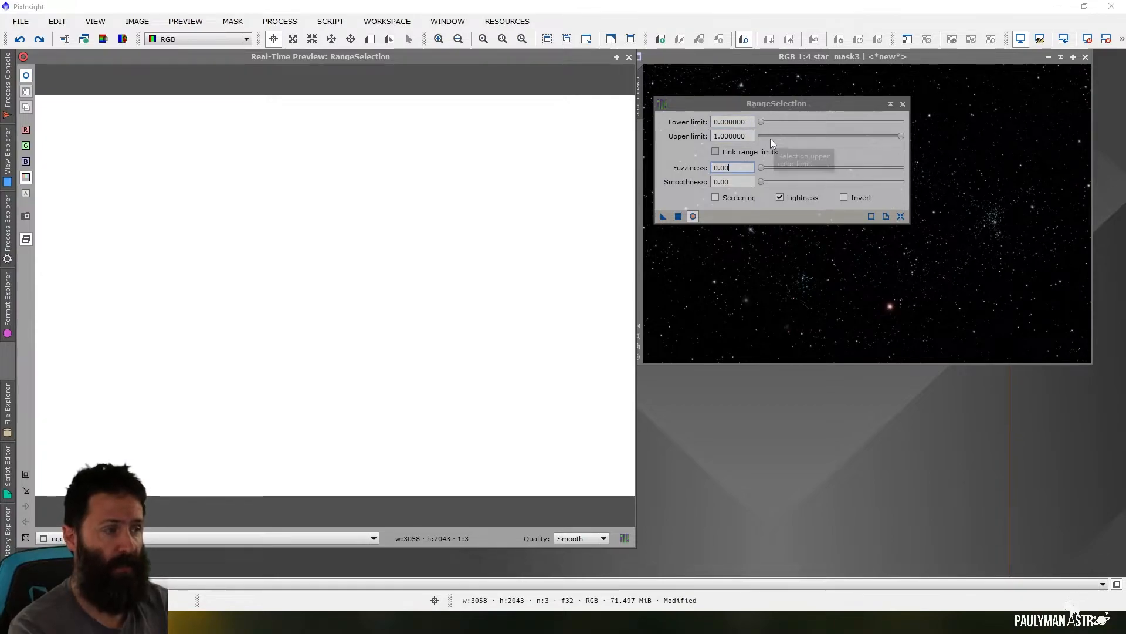
left_click_drag(761, 121, 766, 122)
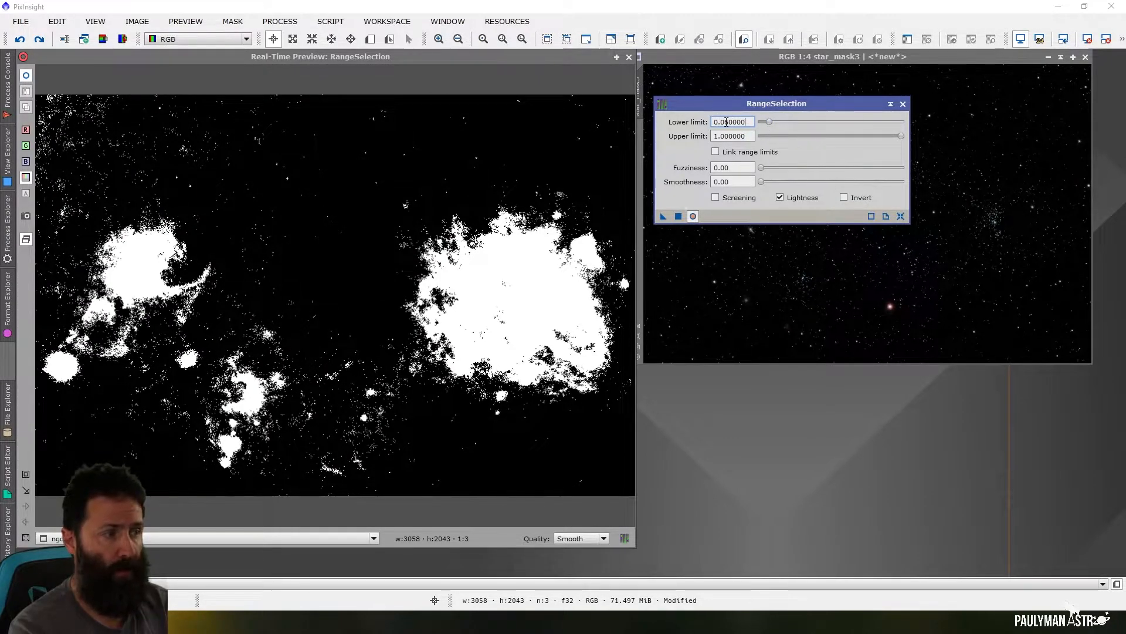
type("0.060000")
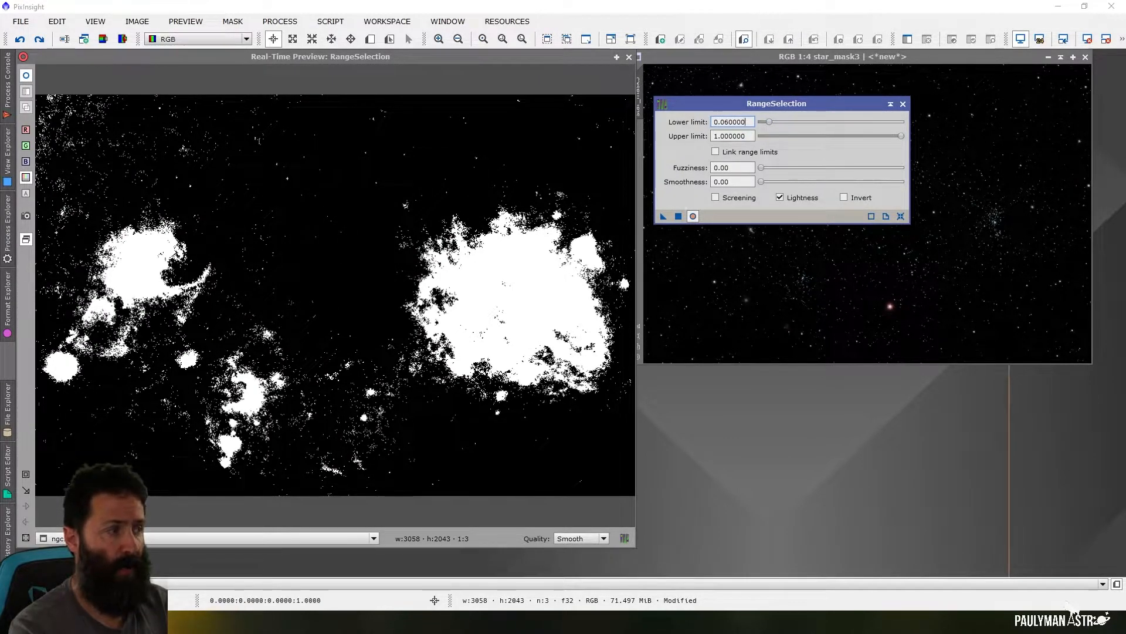
mouse_move(769, 122)
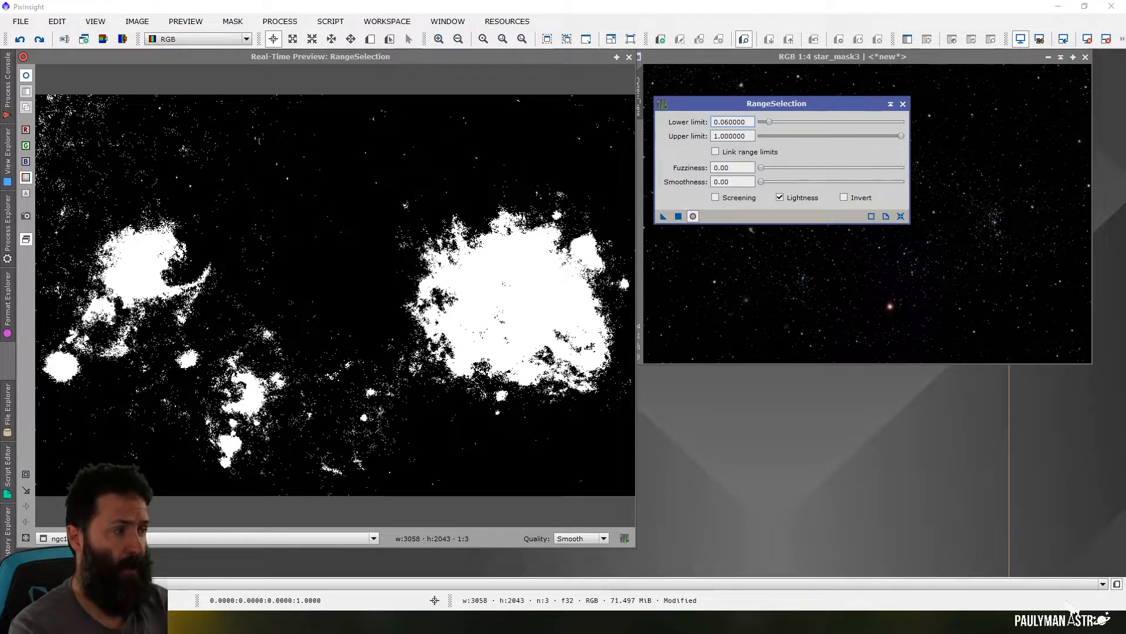
left_click_drag(768, 121, 772, 121)
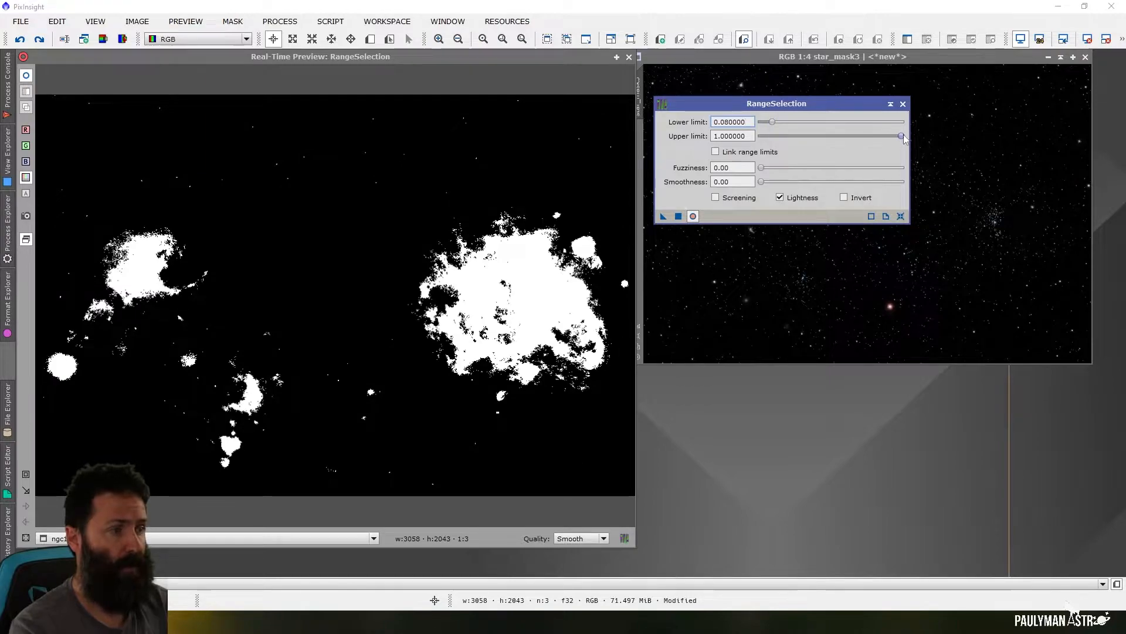
left_click_drag(903, 137, 874, 137)
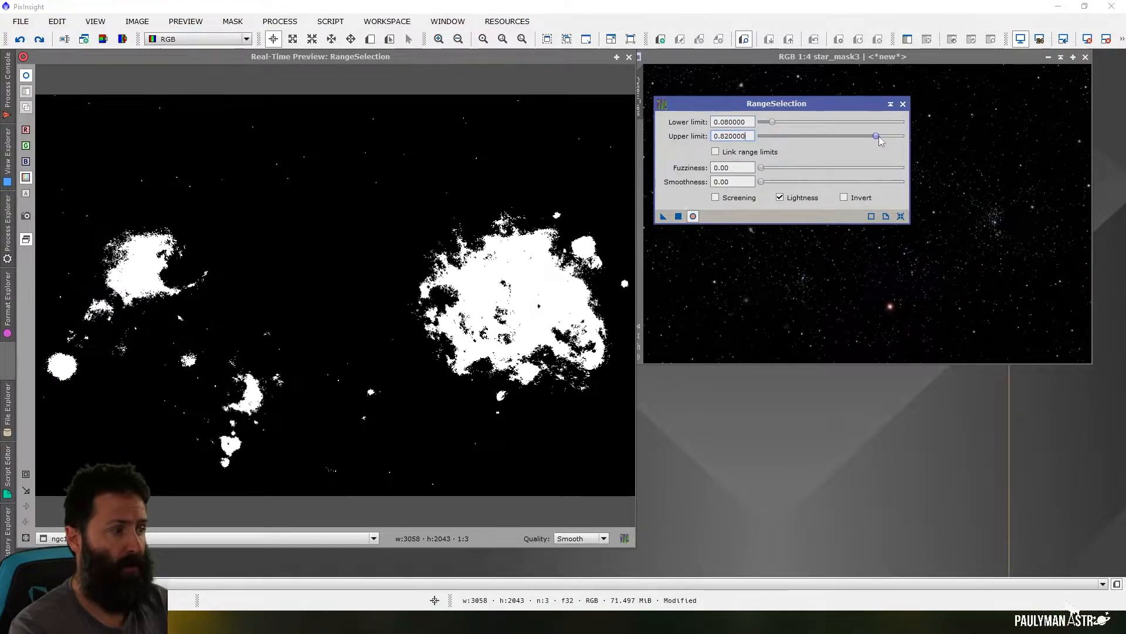
left_click_drag(876, 135, 863, 135)
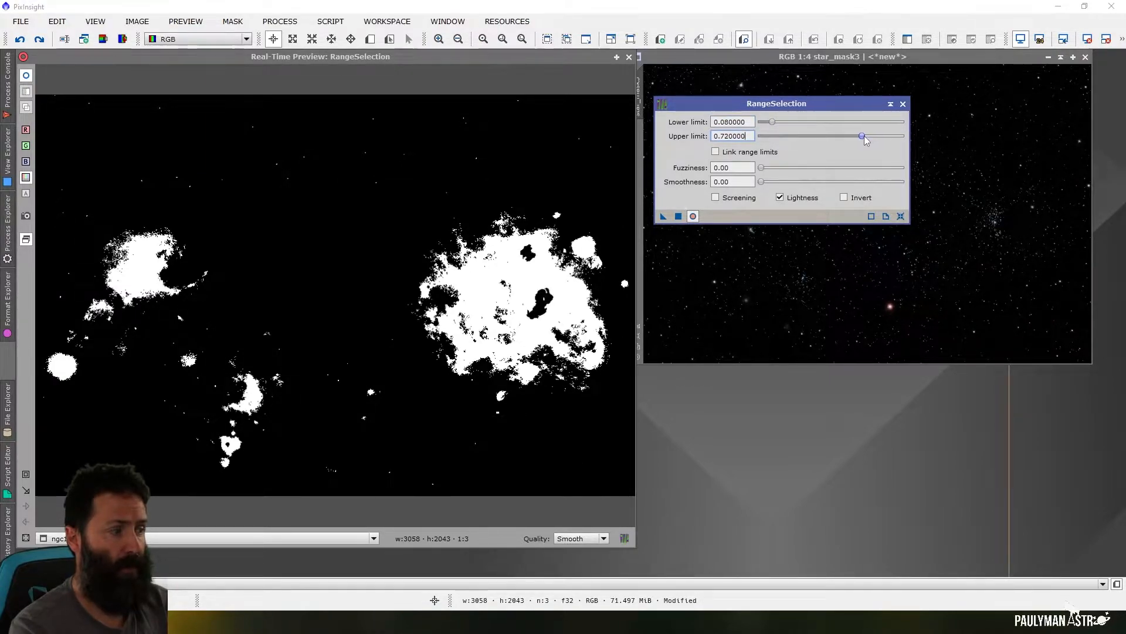
left_click_drag(863, 137, 854, 137)
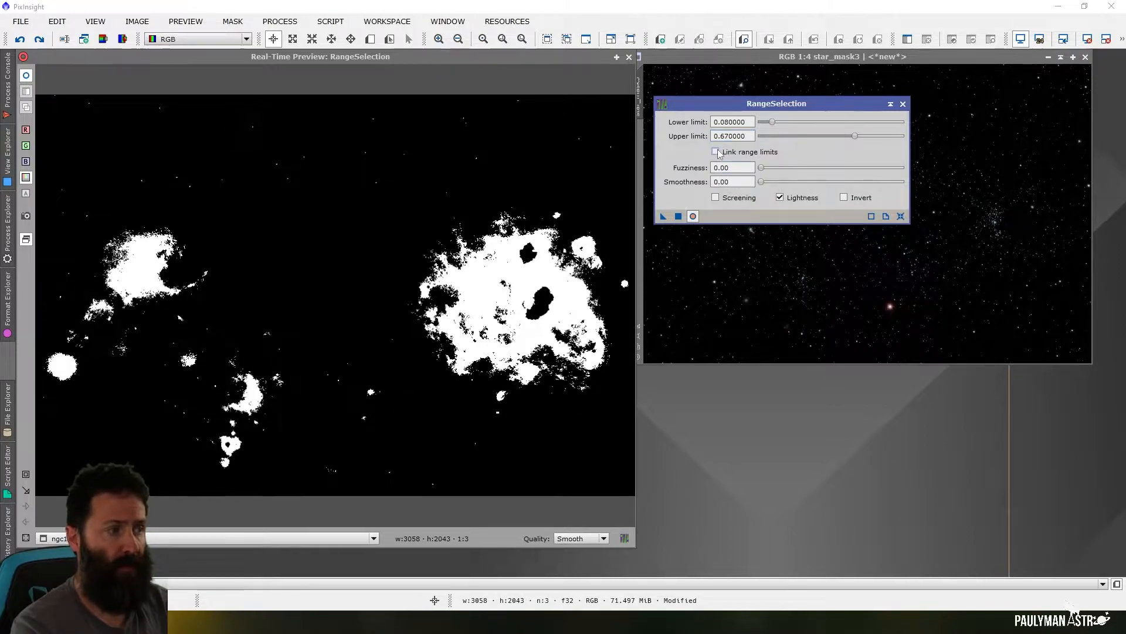
- Link the range limits, shift them down and up, then reset RangeSelection to defaults
left_click(715, 151)
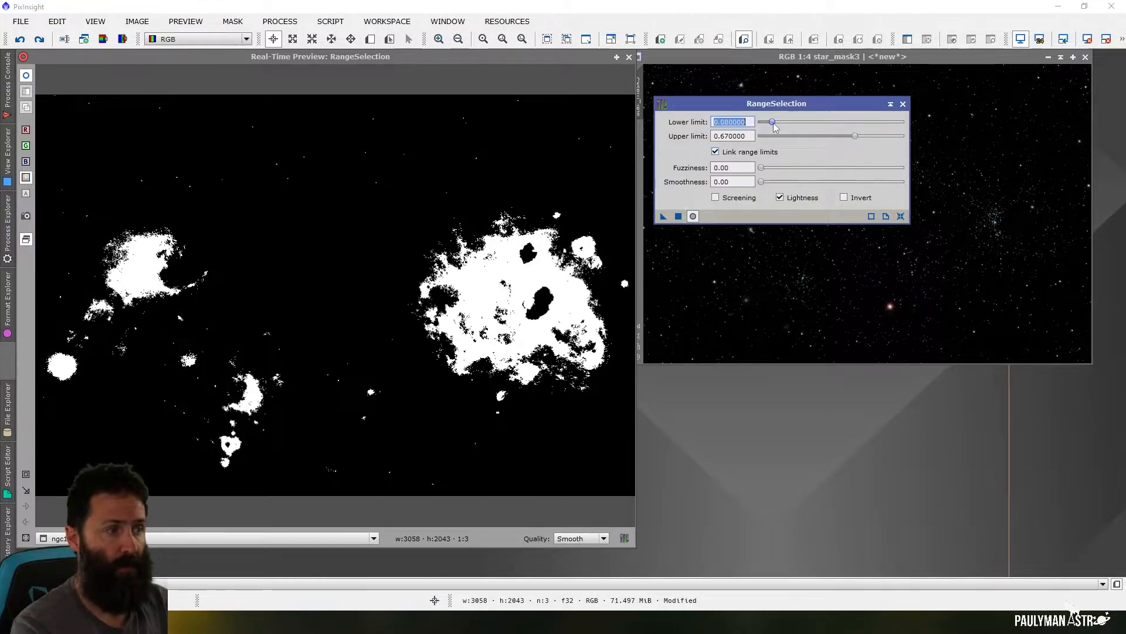
left_click_drag(774, 122, 768, 122)
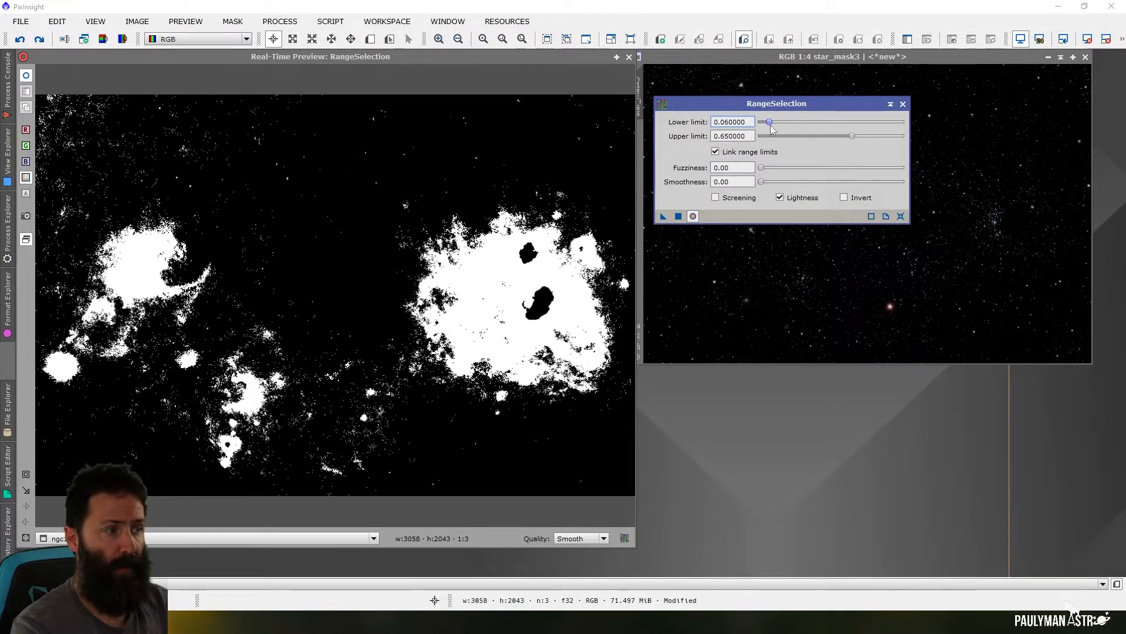
left_click_drag(769, 122, 774, 122)
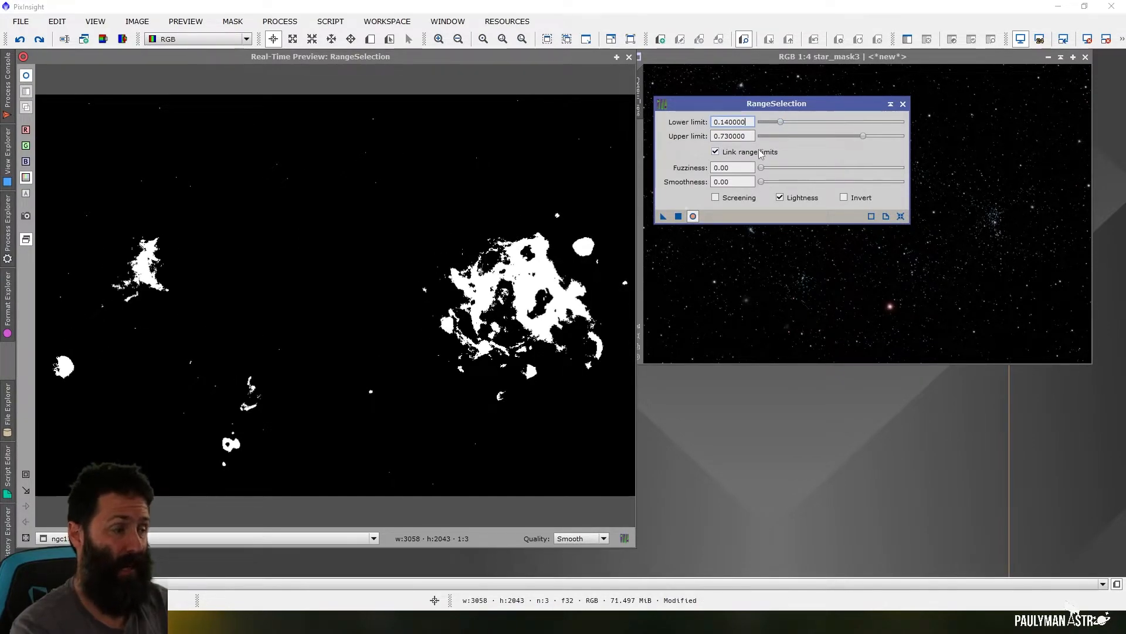
mouse_move(899, 216)
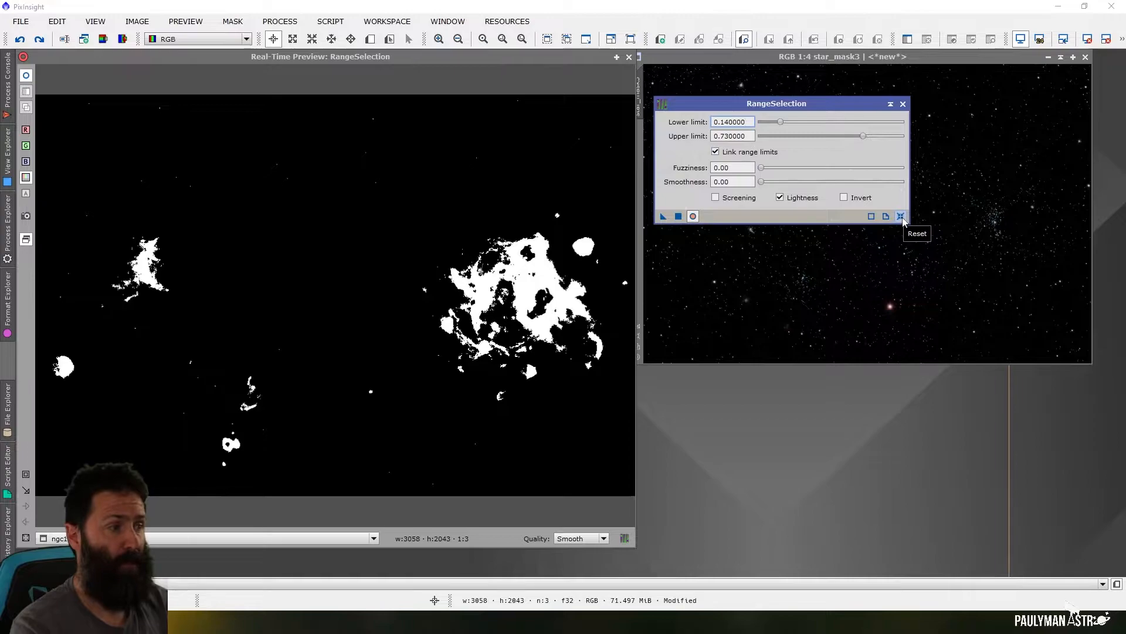
left_click(901, 216)
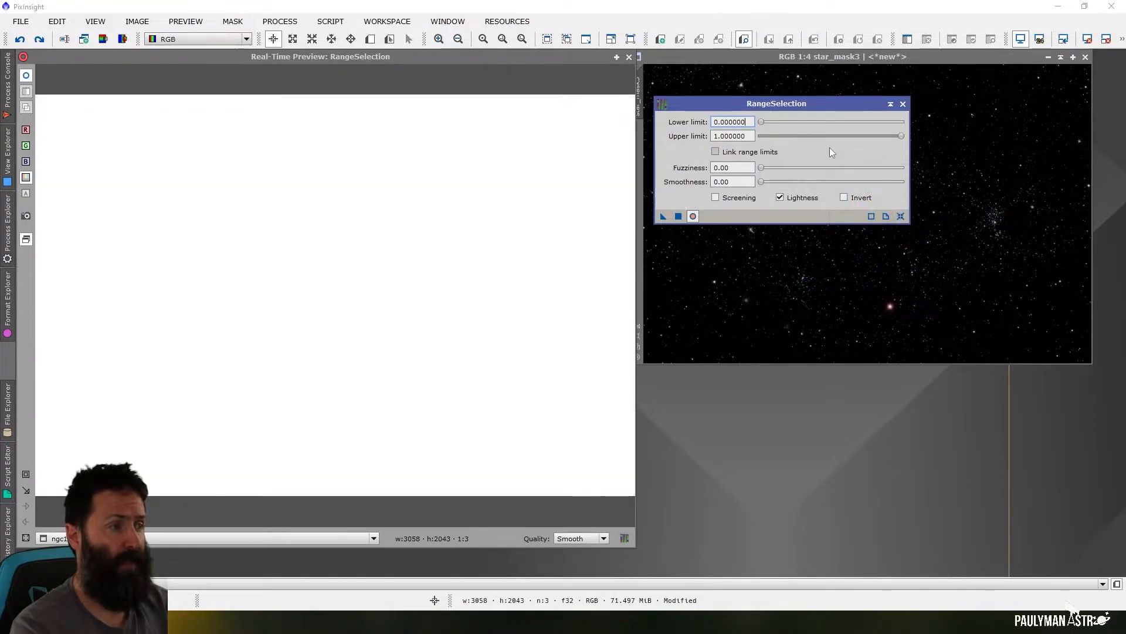
- Raise the lower limit to 0.08, keeping the upper limit at 1.0
left_click_drag(760, 122, 774, 122)
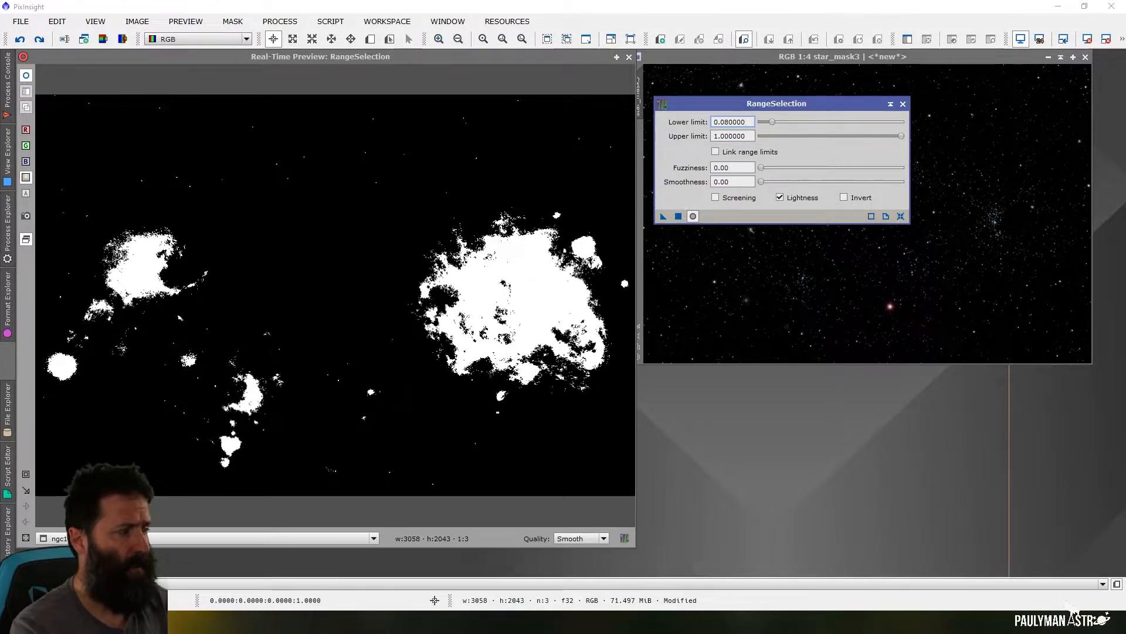
left_click(732, 121)
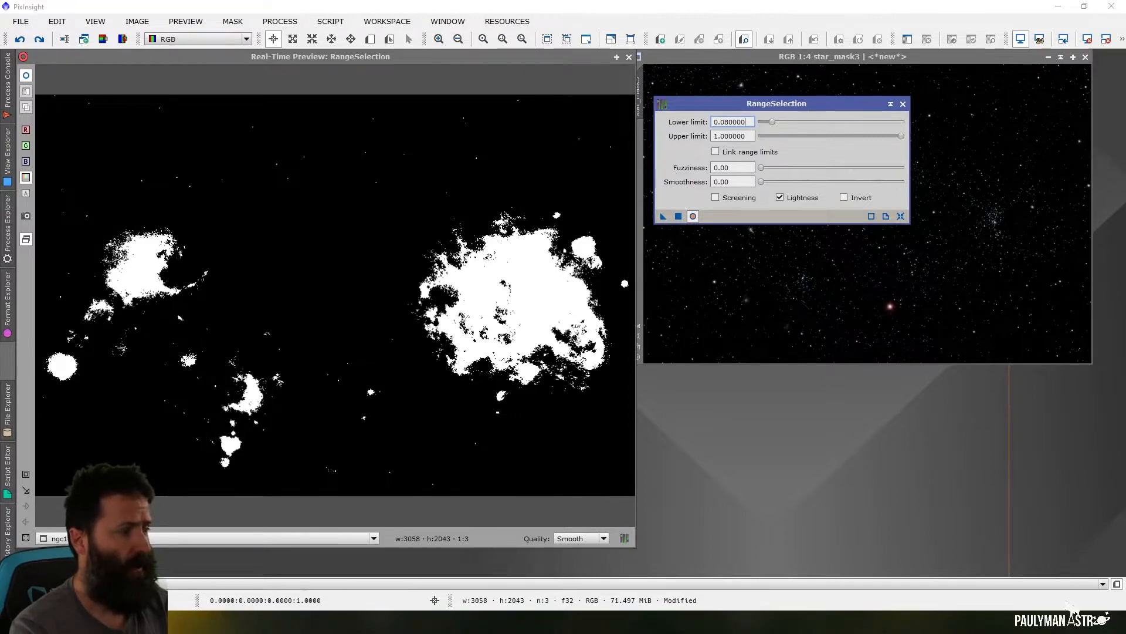
- Set Fuzziness to 0.6 for a softer, graduated mask preview
left_click(732, 168)
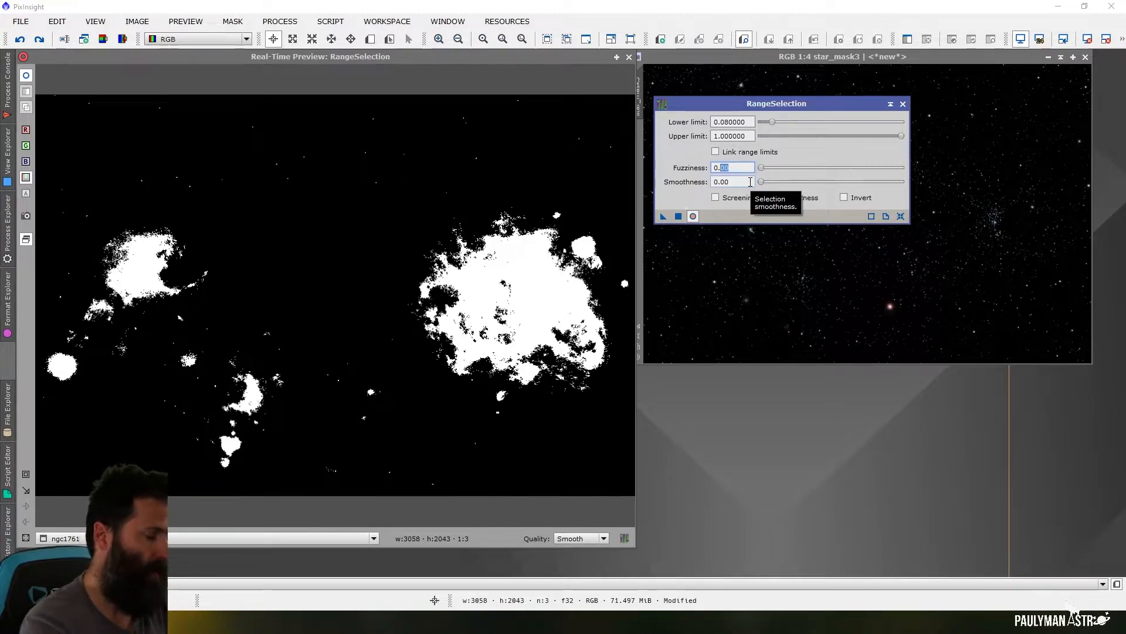
type("0.6")
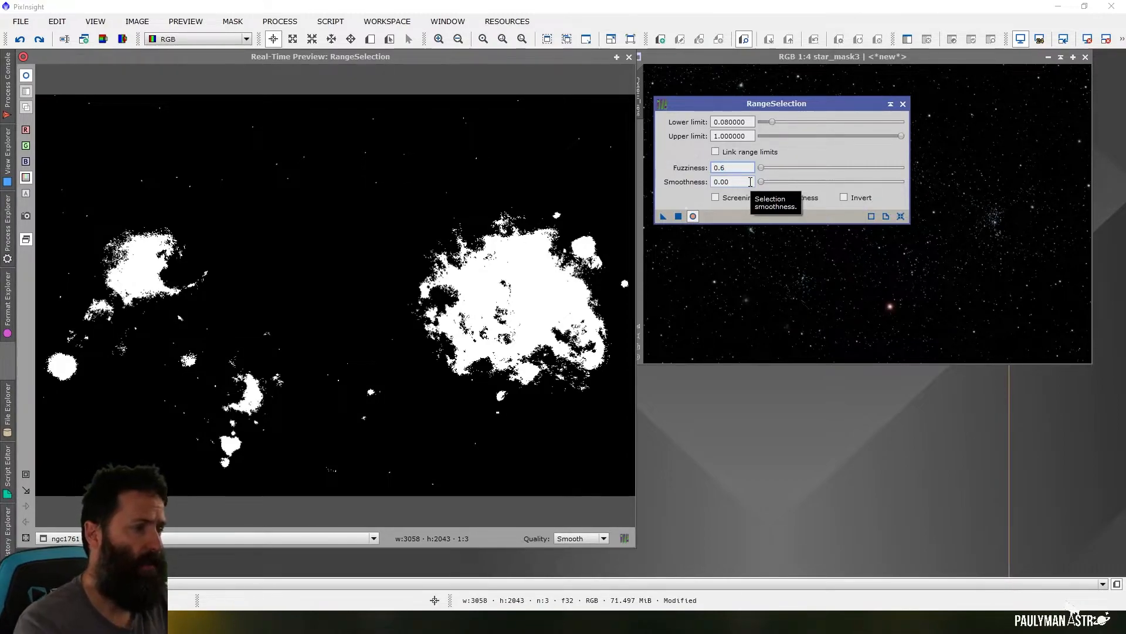
left_click(778, 198)
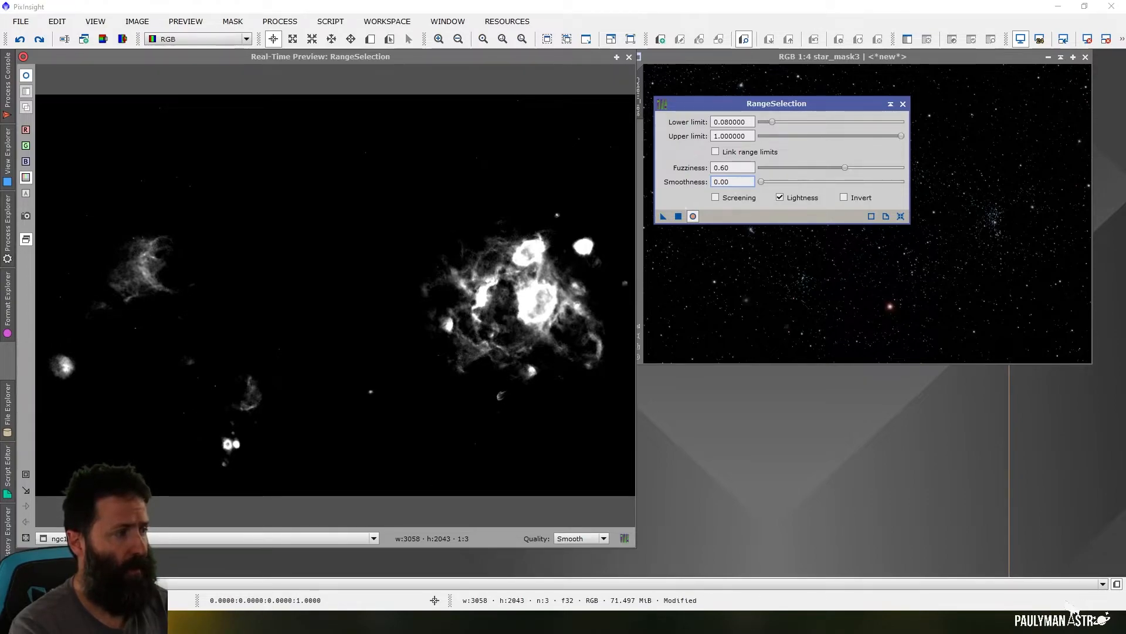
left_click(732, 182)
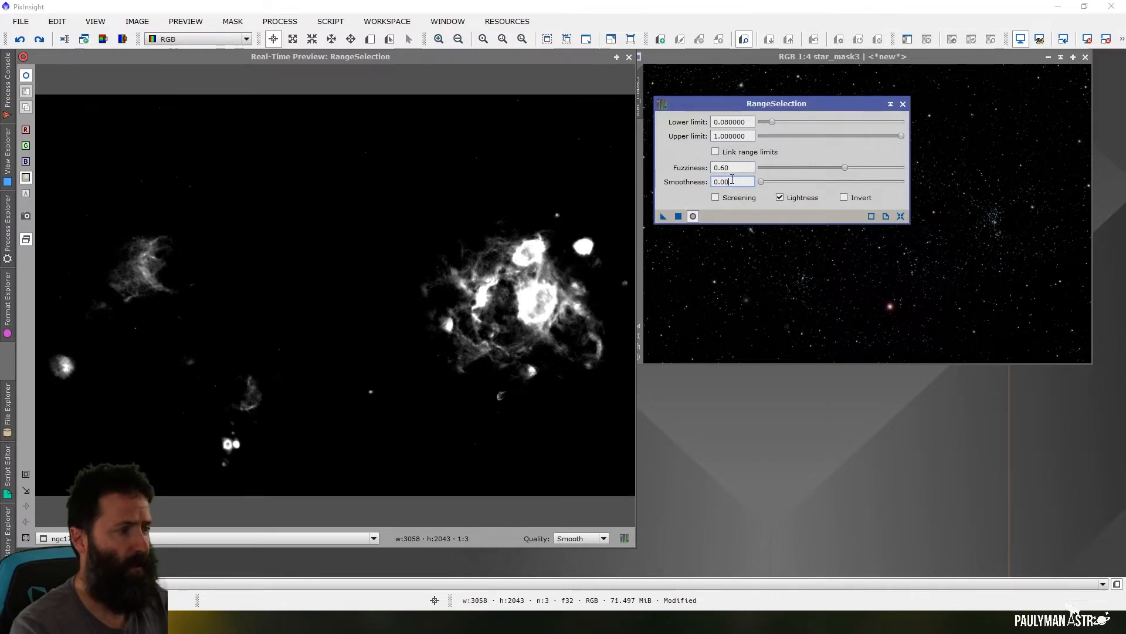
triple_click(732, 181)
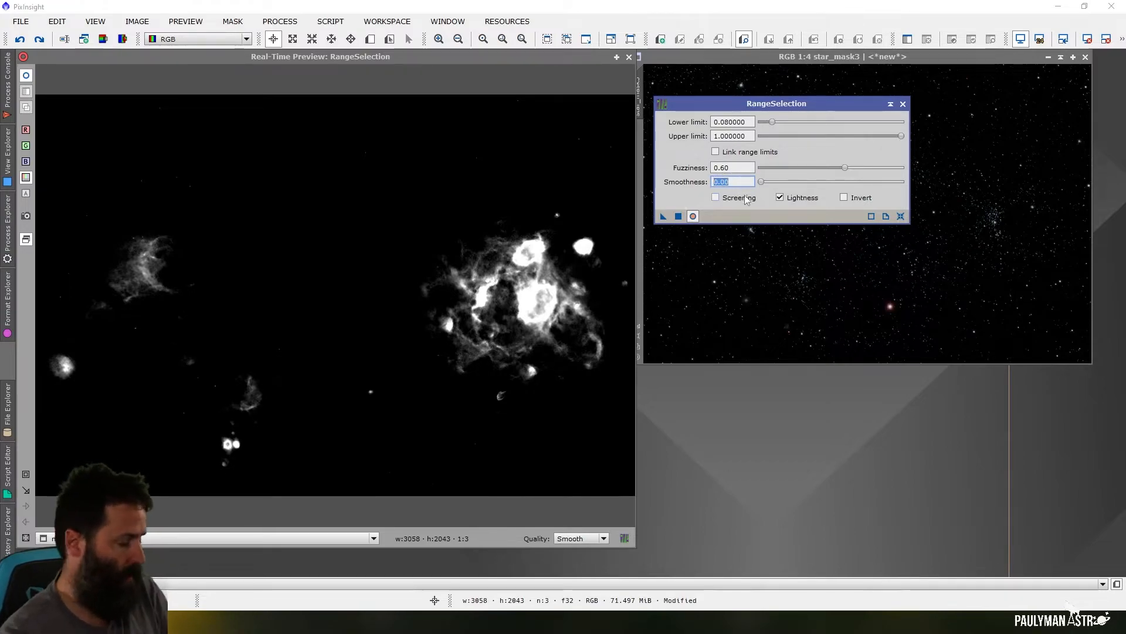
mouse_move(743, 197)
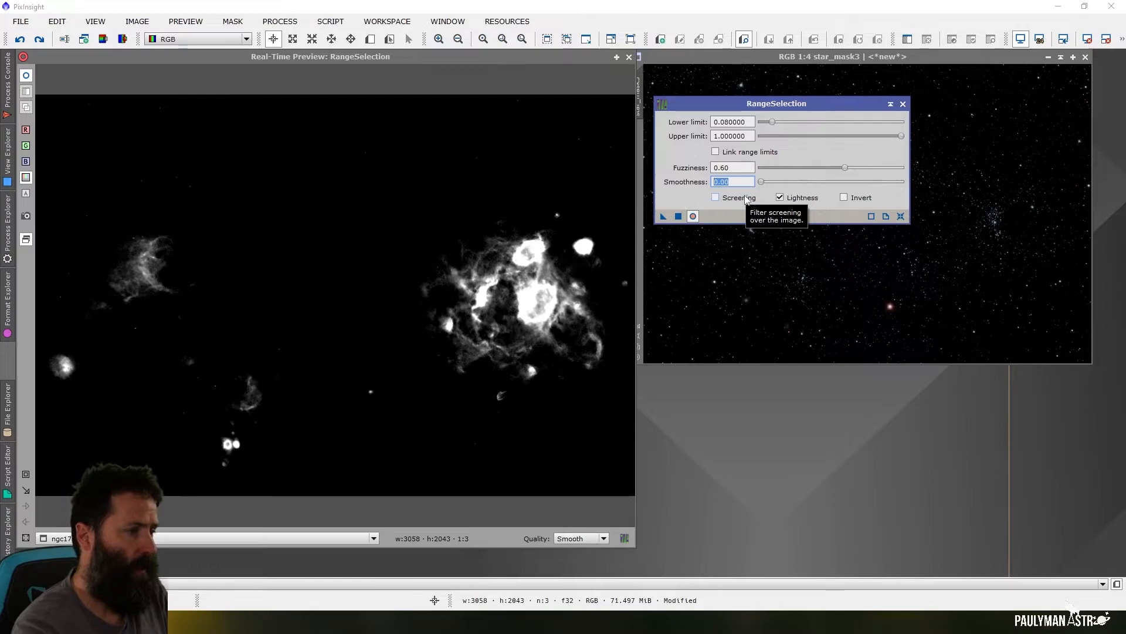
- Test Smoothness at 20, then change it to 10
type("20")
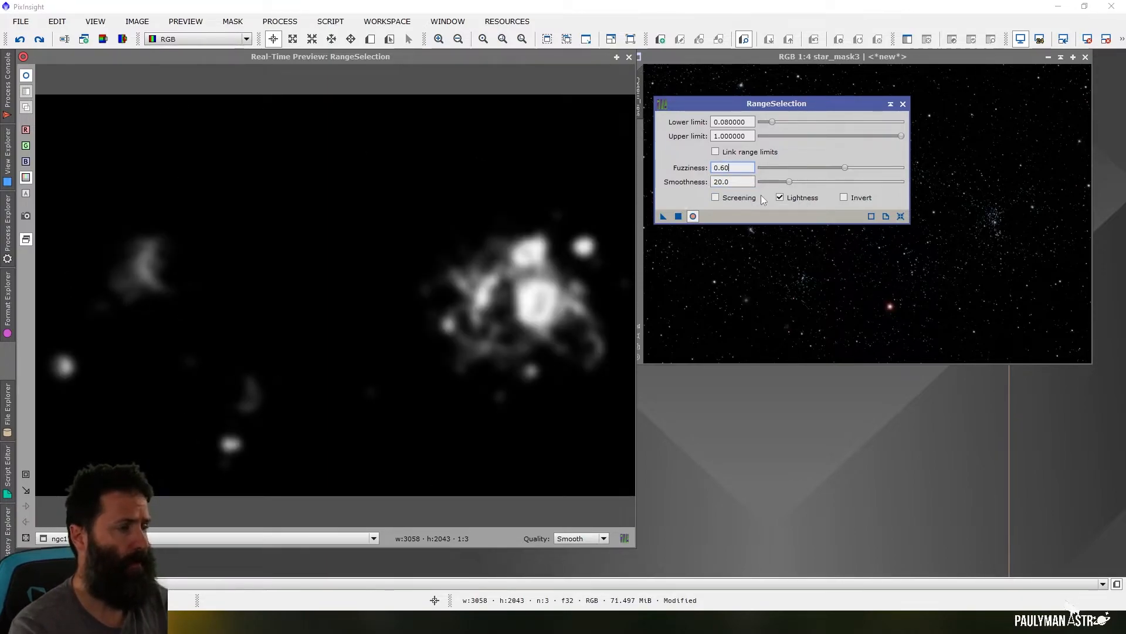
left_click(732, 181)
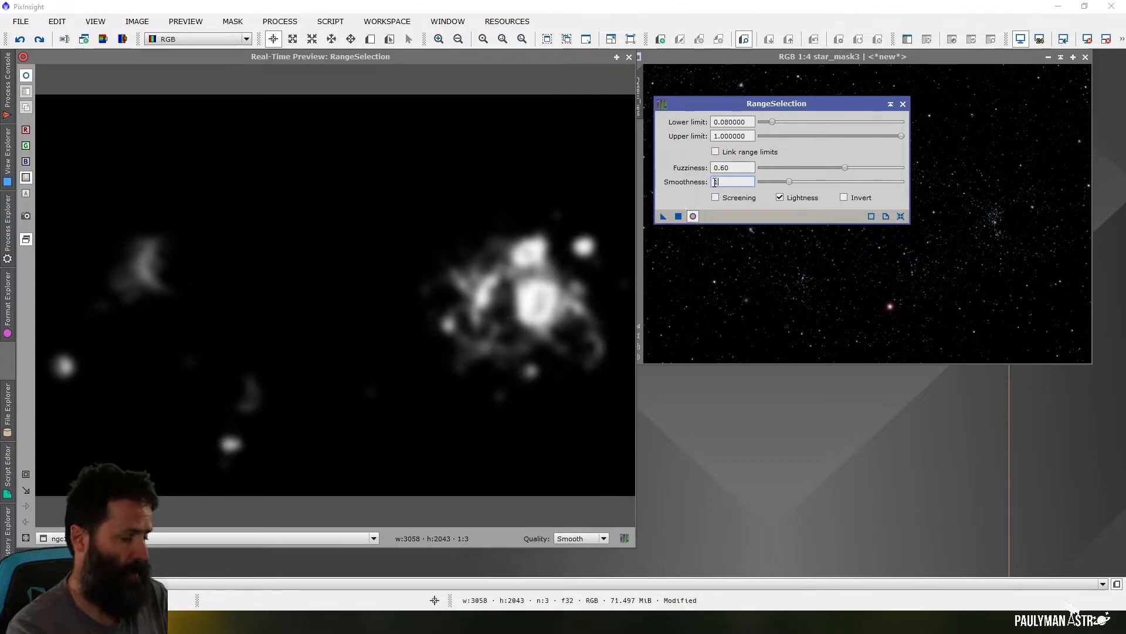
type("10.0")
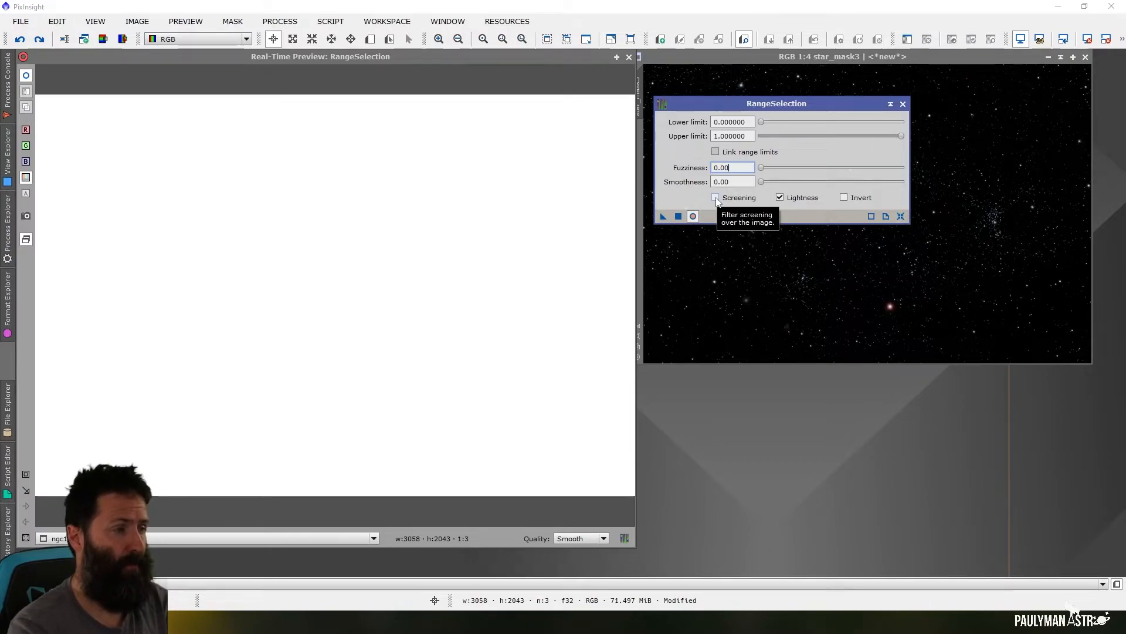
- Enable screening, adjust lower limit, fuzziness 0.60, smoothness 10, and generate range_mask3
left_click(716, 198)
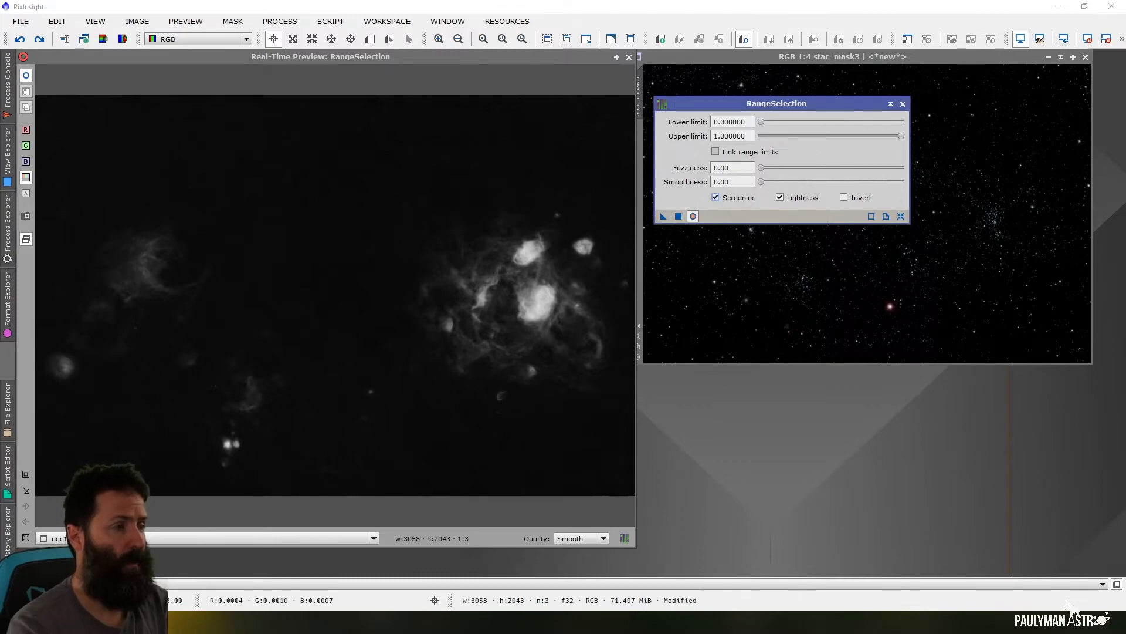
left_click_drag(761, 122, 767, 122)
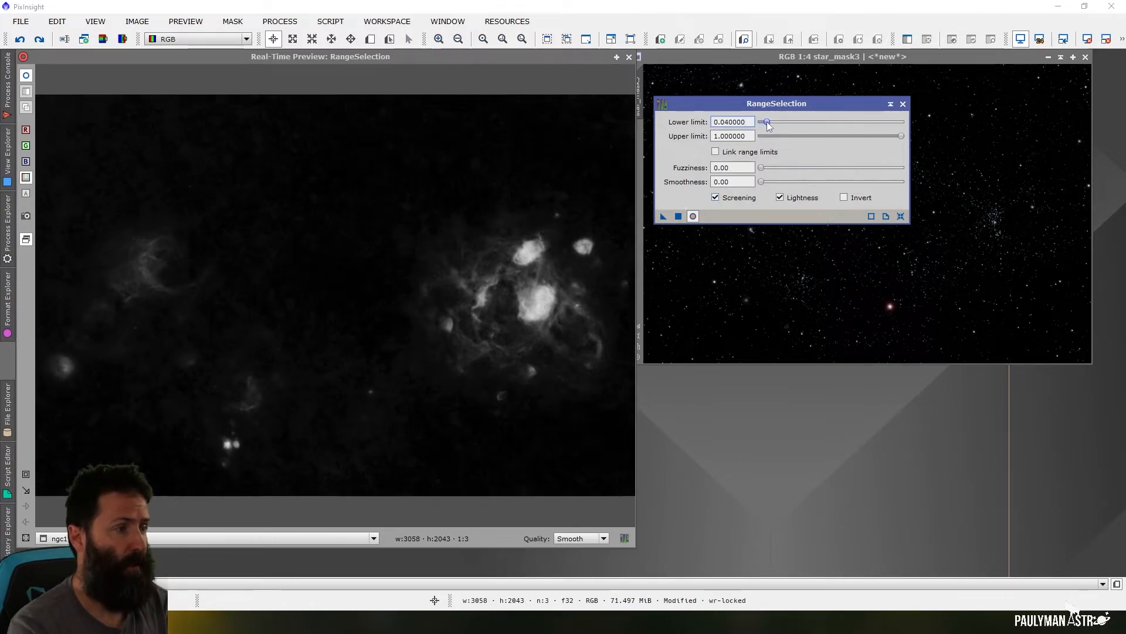
left_click_drag(765, 122, 772, 122)
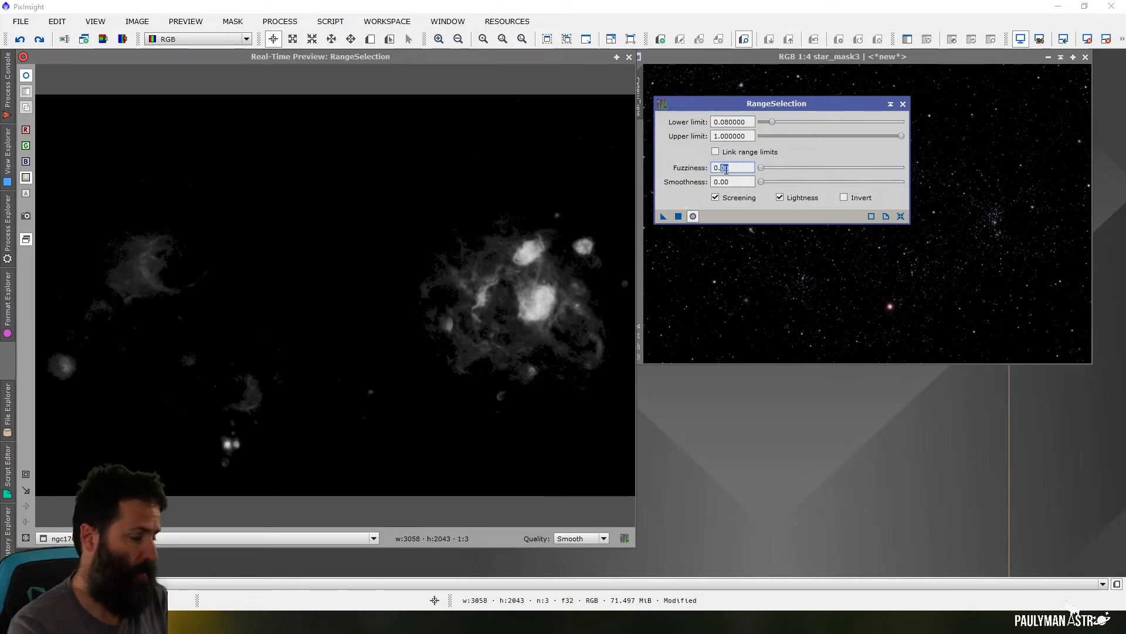
type("0.60")
left_click(733, 122)
type("0.000000")
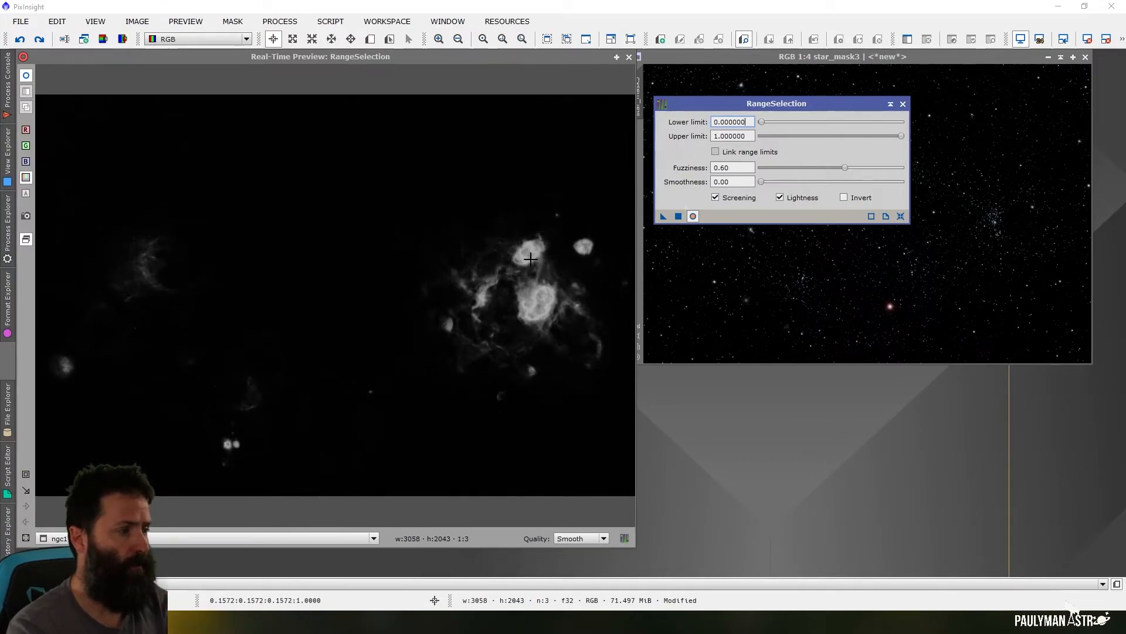
left_click(731, 181)
type("10")
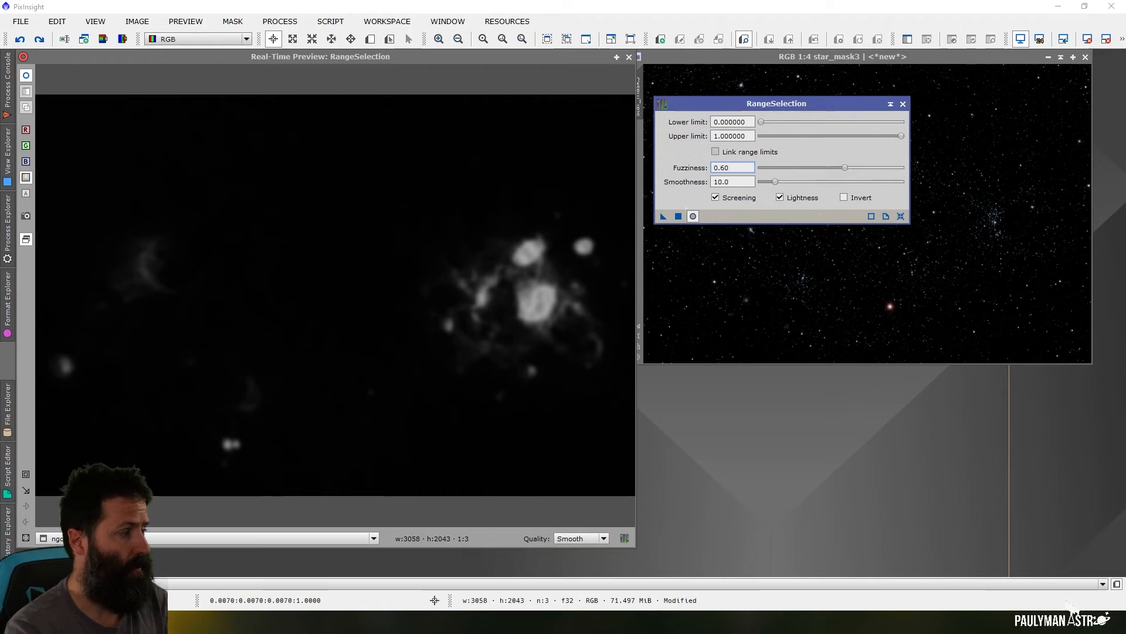
left_click(731, 167)
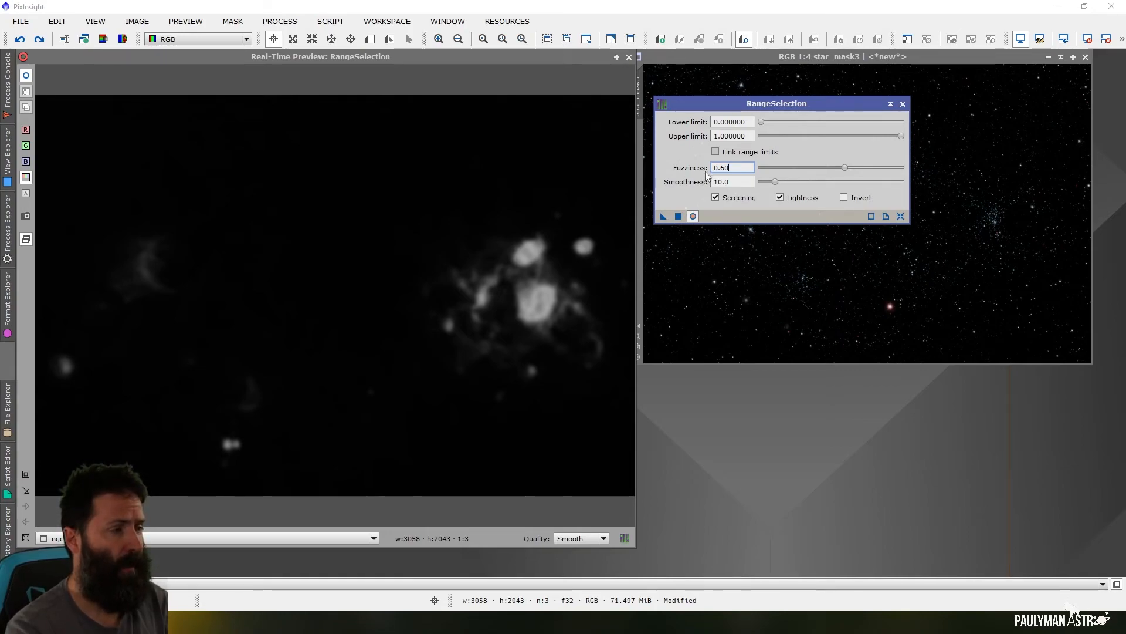
left_click(678, 216)
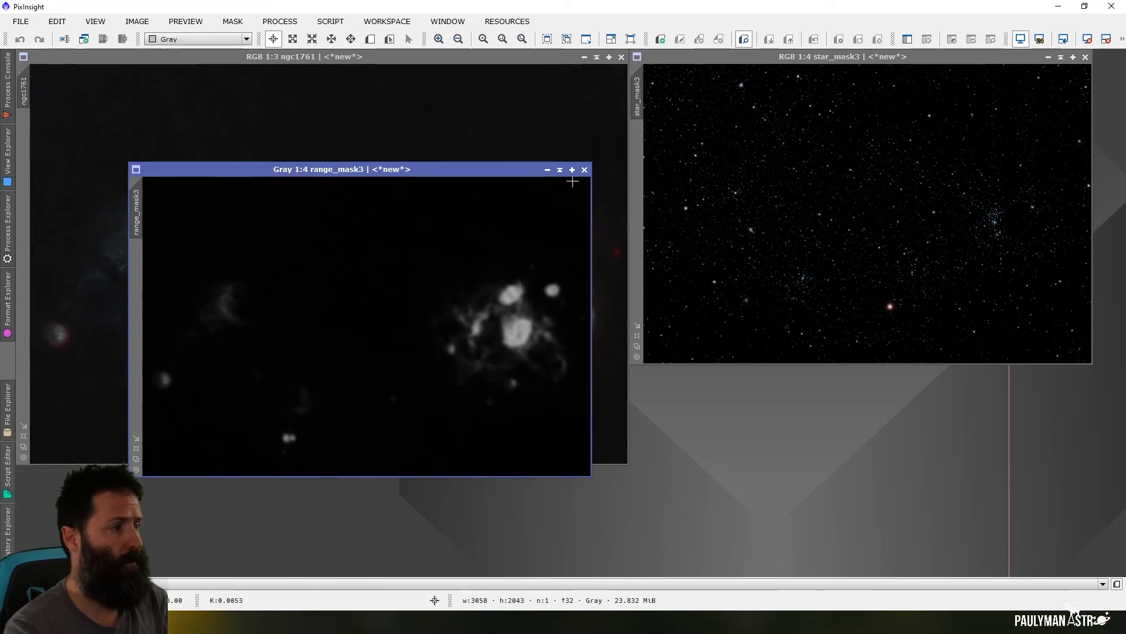
- Select range_mask3 as the mask for ngc1761 and hide the red overlay
left_click(231, 21)
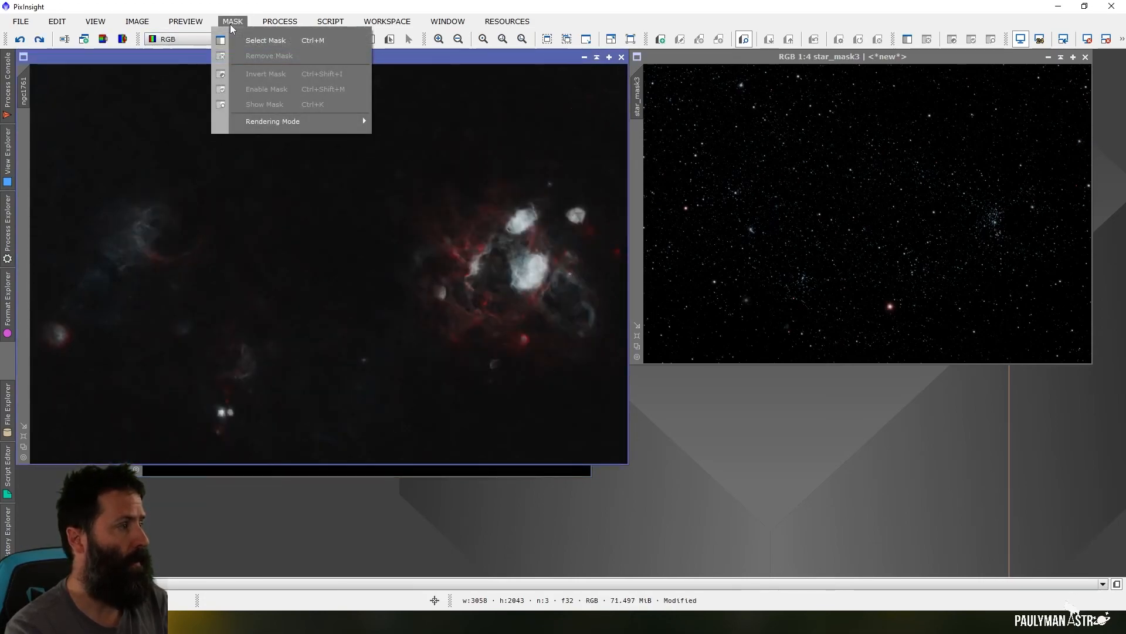
left_click(265, 39)
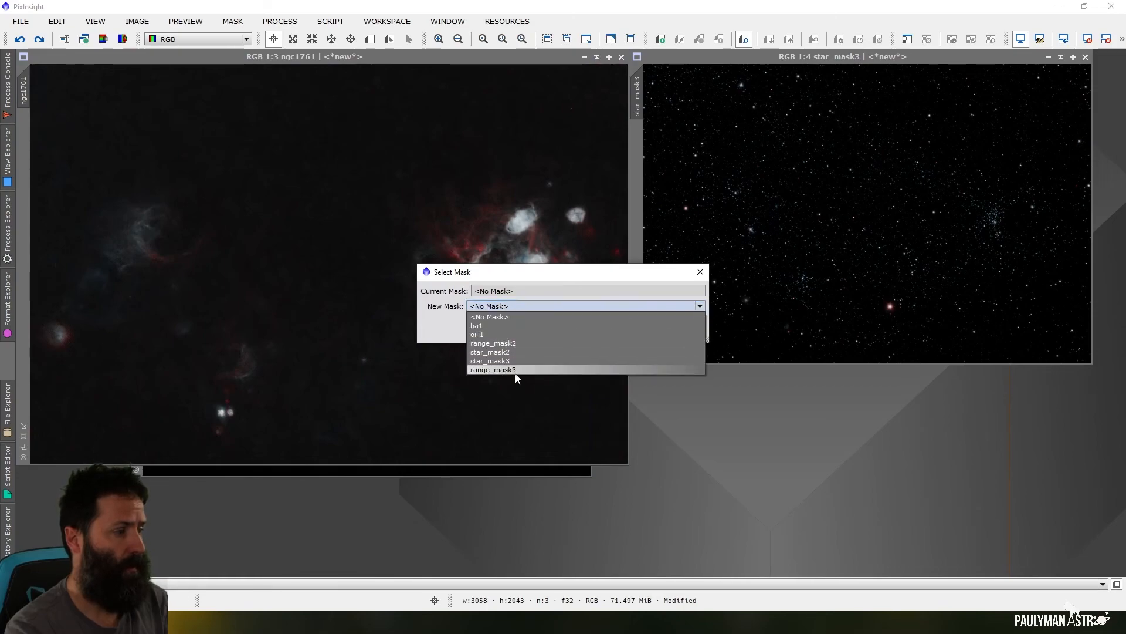
left_click(493, 369)
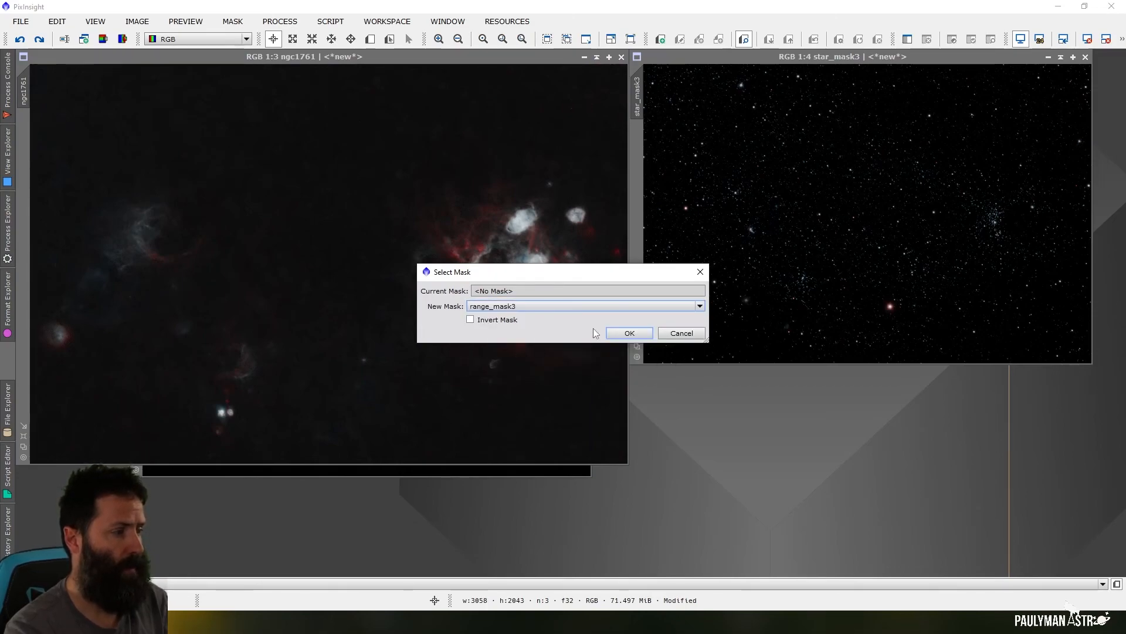
left_click(628, 333)
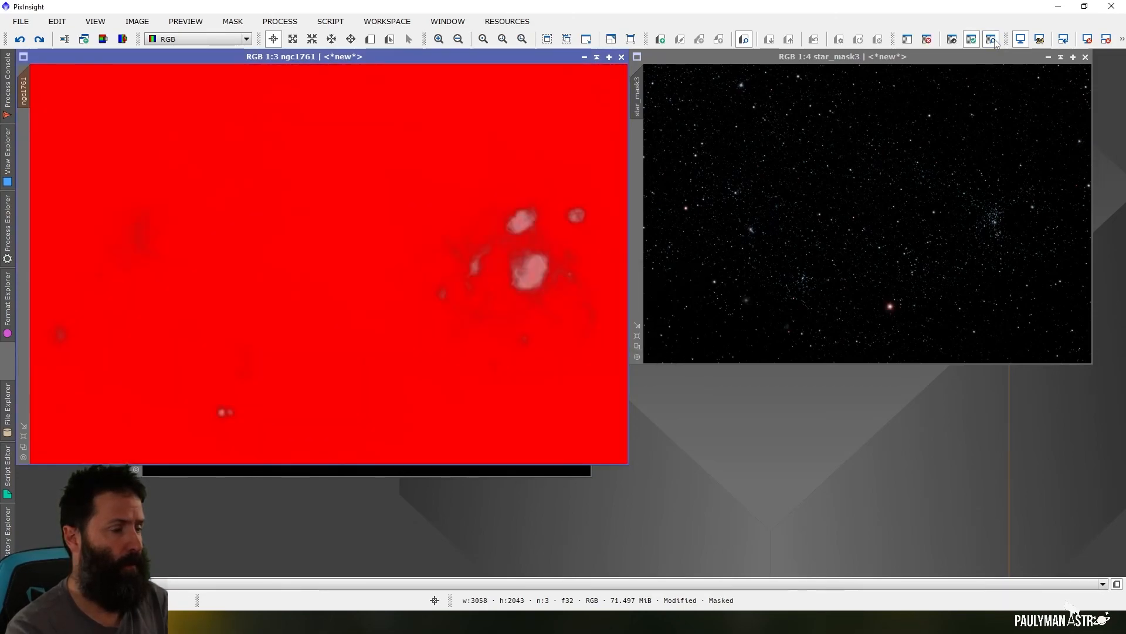
mouse_move(991, 39)
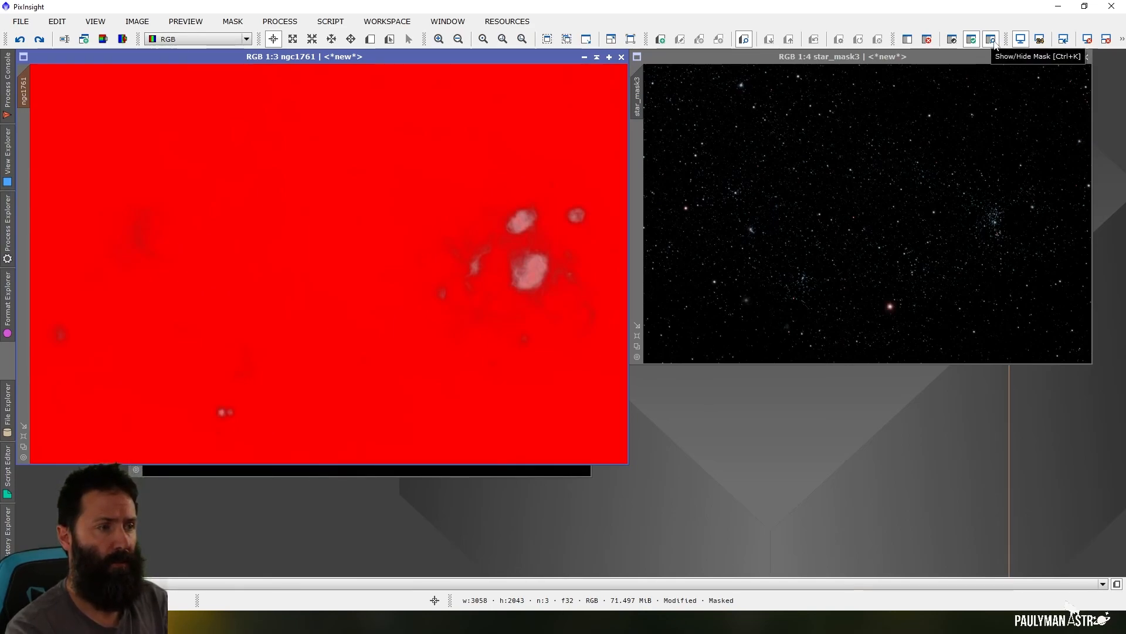
left_click(989, 39)
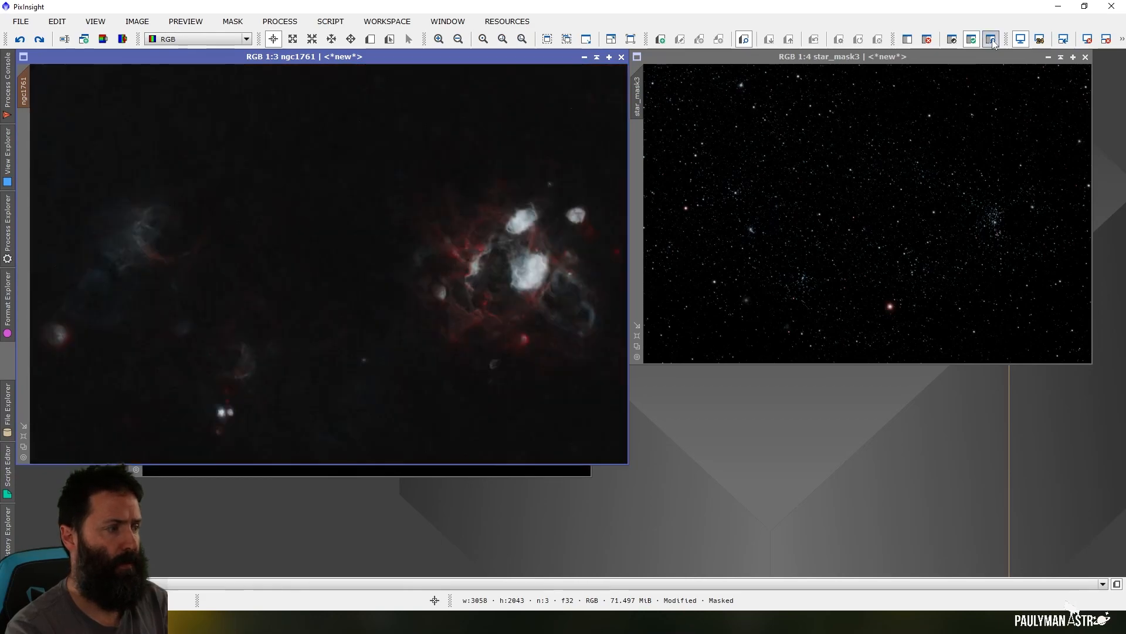